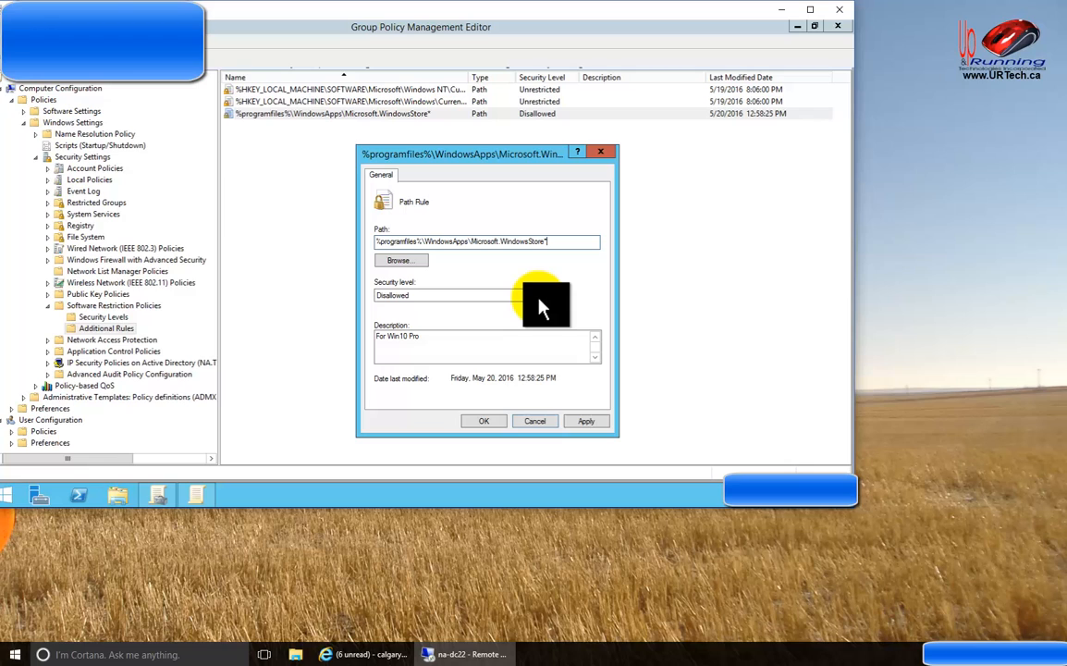
left_click(453, 296)
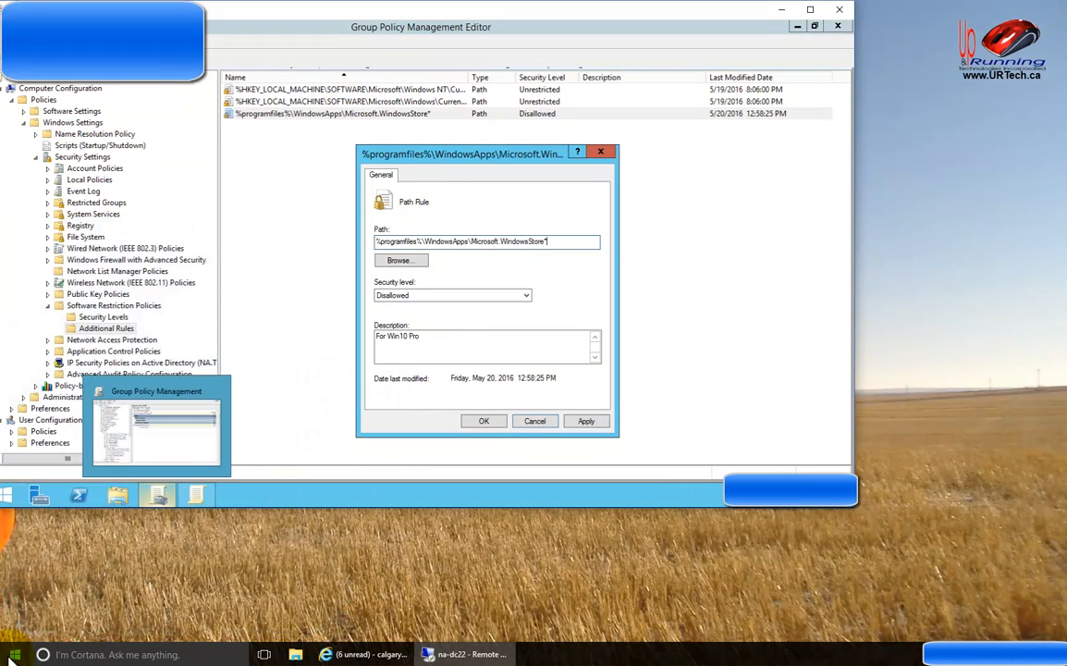
mouse_move(904, 553)
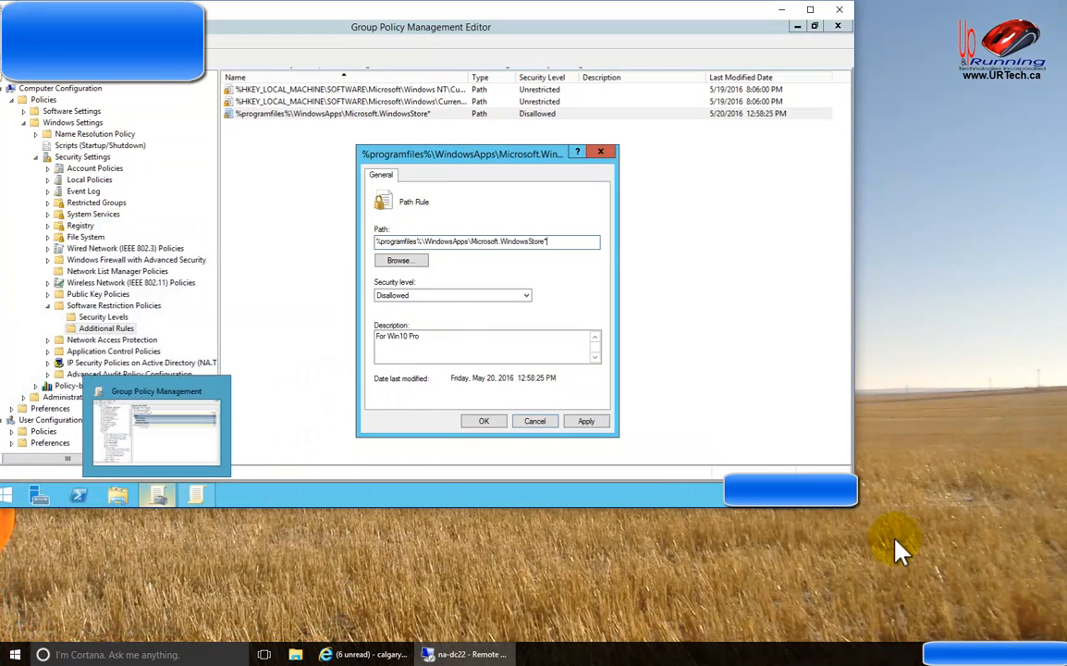